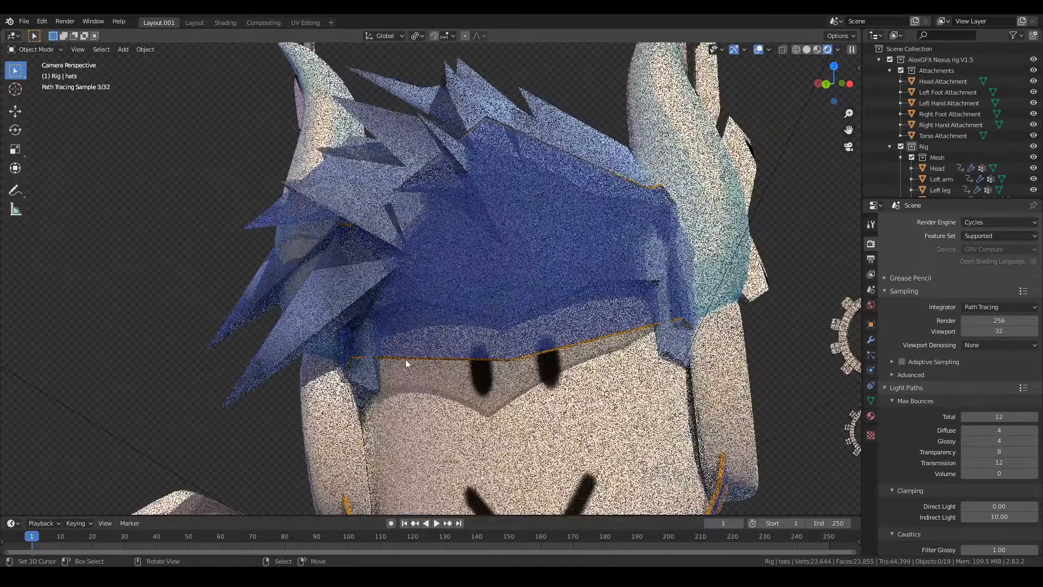
Pull the view back to frame the character and switch to the Shading workspace
left_click_drag(405, 363, 486, 304)
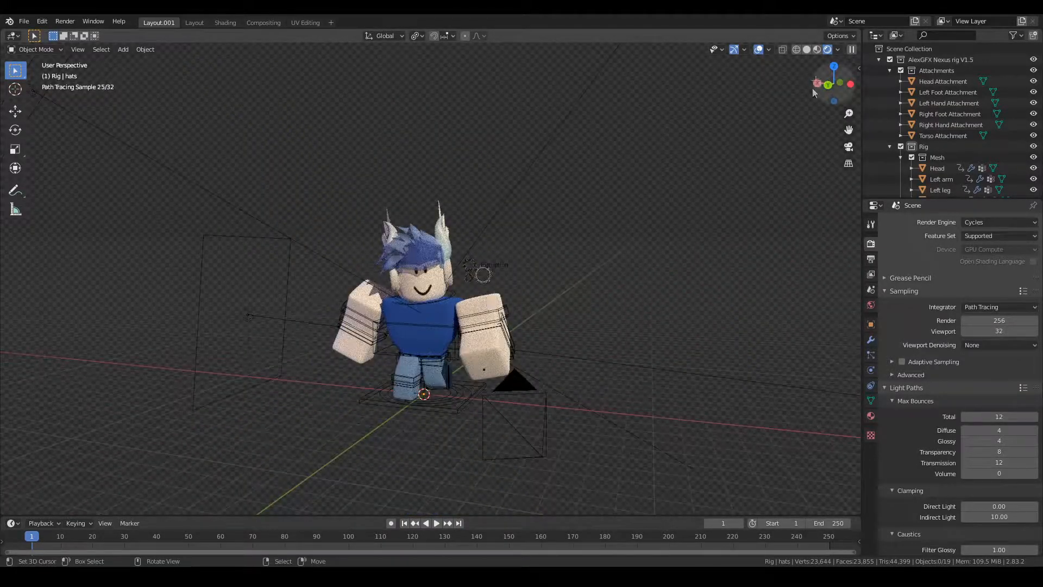
mouse_move(815, 50)
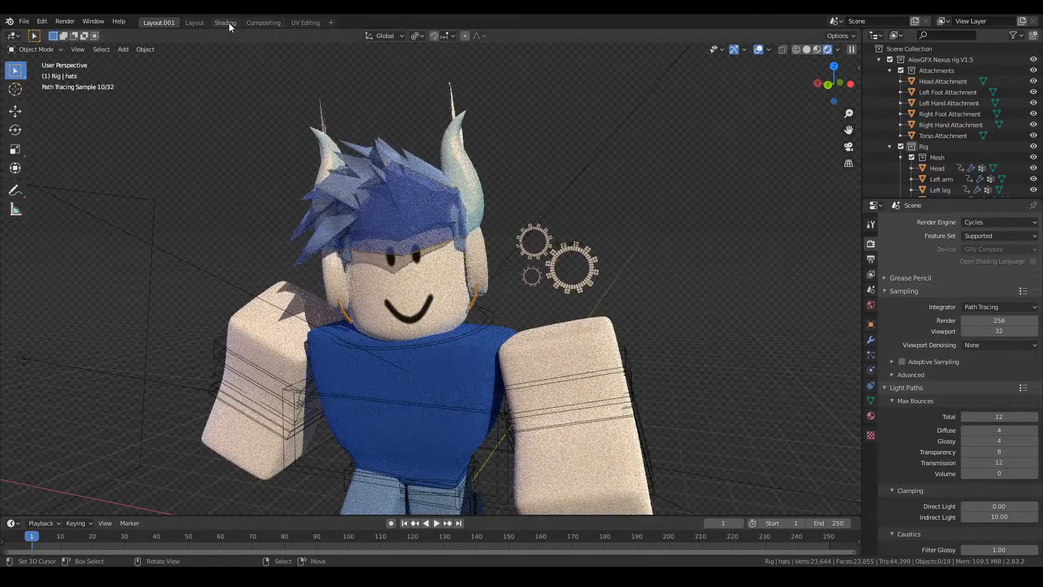
mouse_move(230, 26)
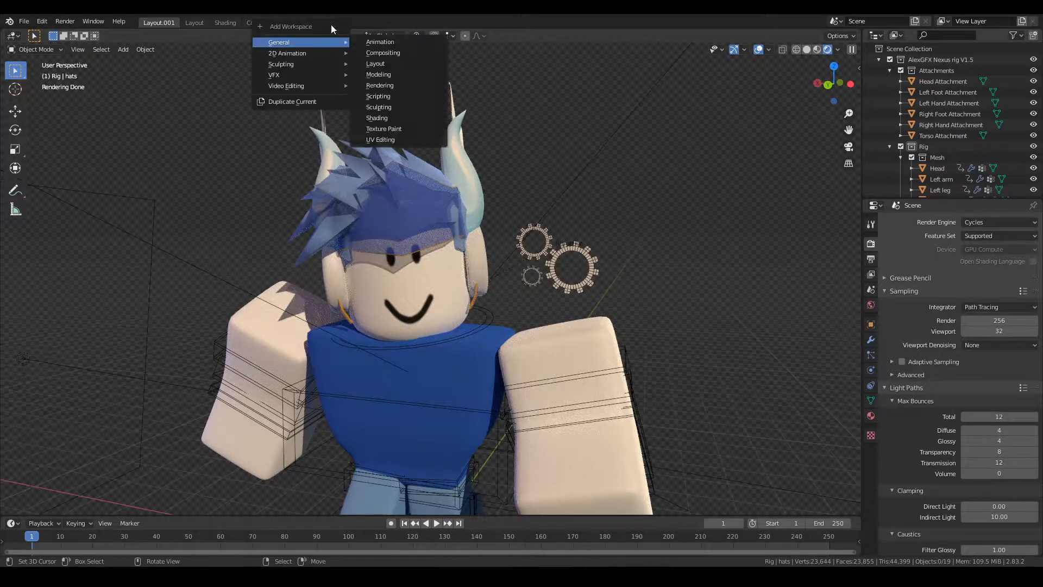
mouse_move(376, 117)
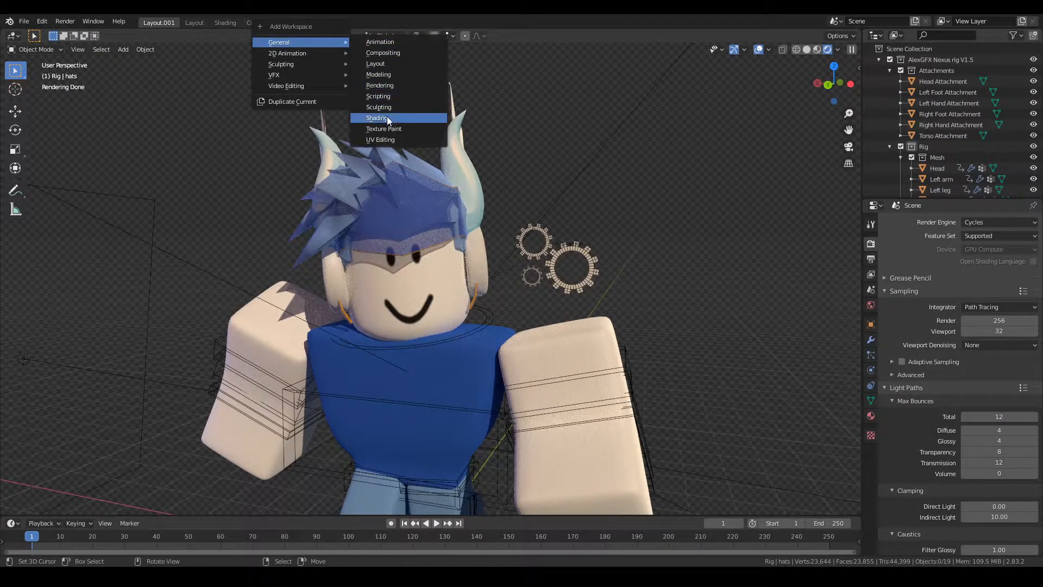
left_click(376, 118)
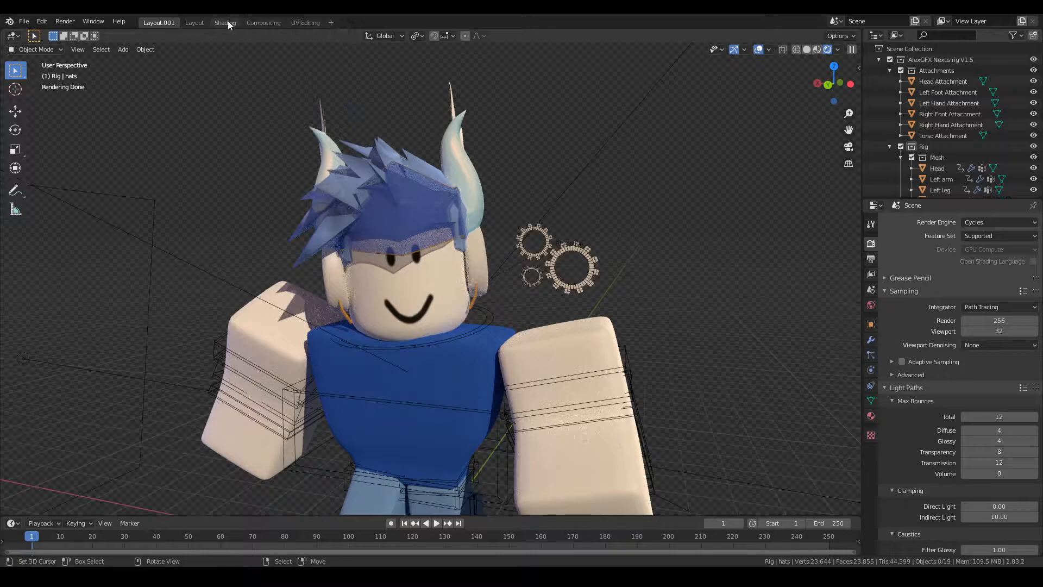
left_click(224, 22)
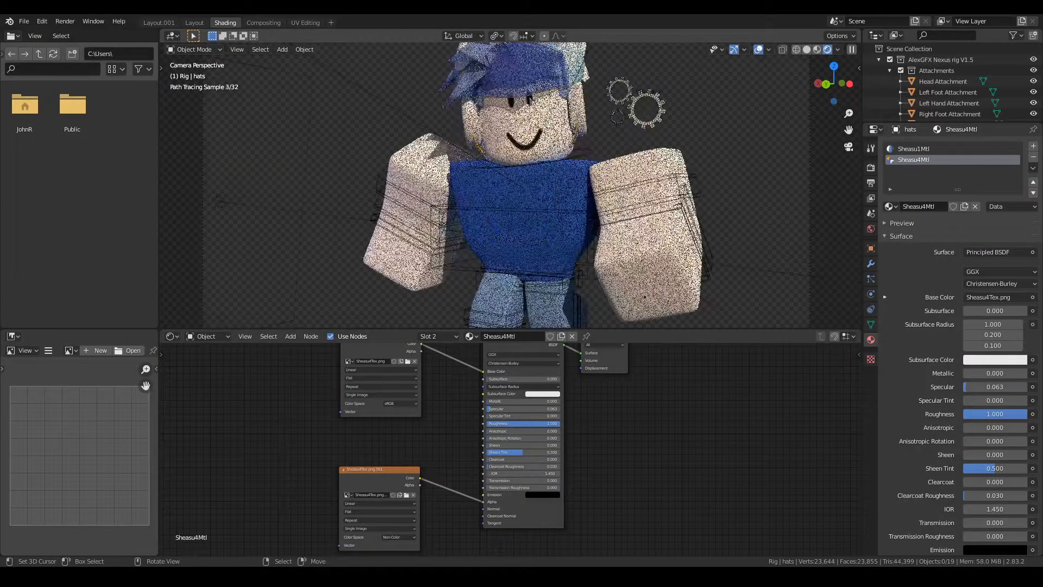
left_click(817, 50)
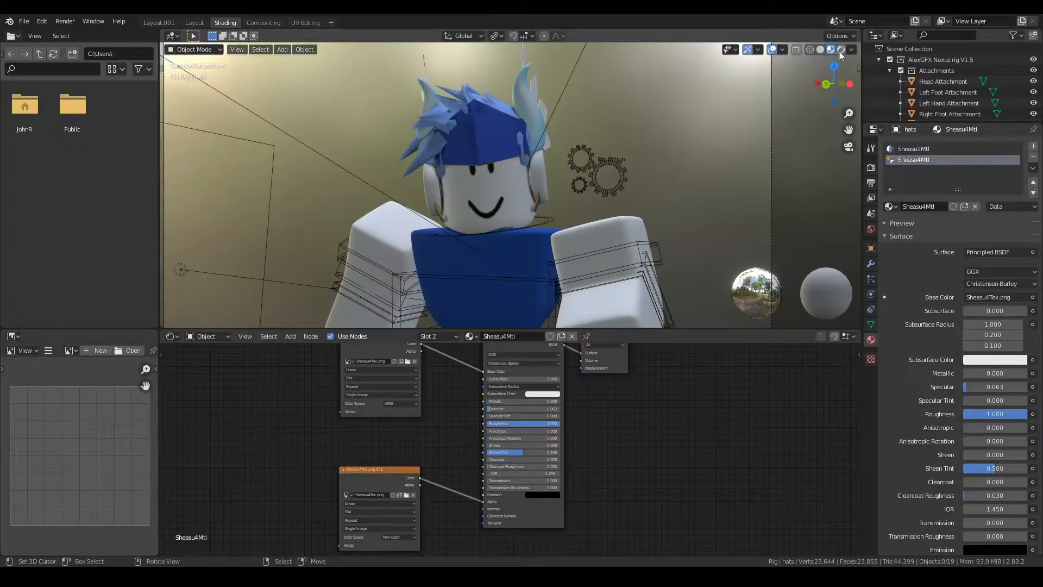
left_click(828, 50)
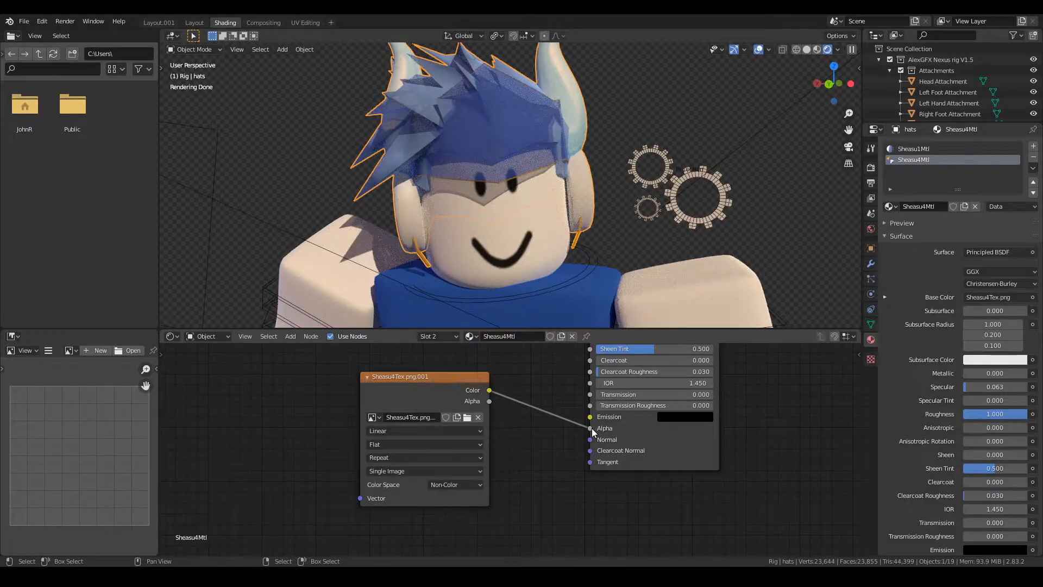
Detach the image texture link from the Principled BSDF Alpha of Sheasu4Mtl, leaving Alpha at 1.000
left_click_drag(489, 390, 571, 434)
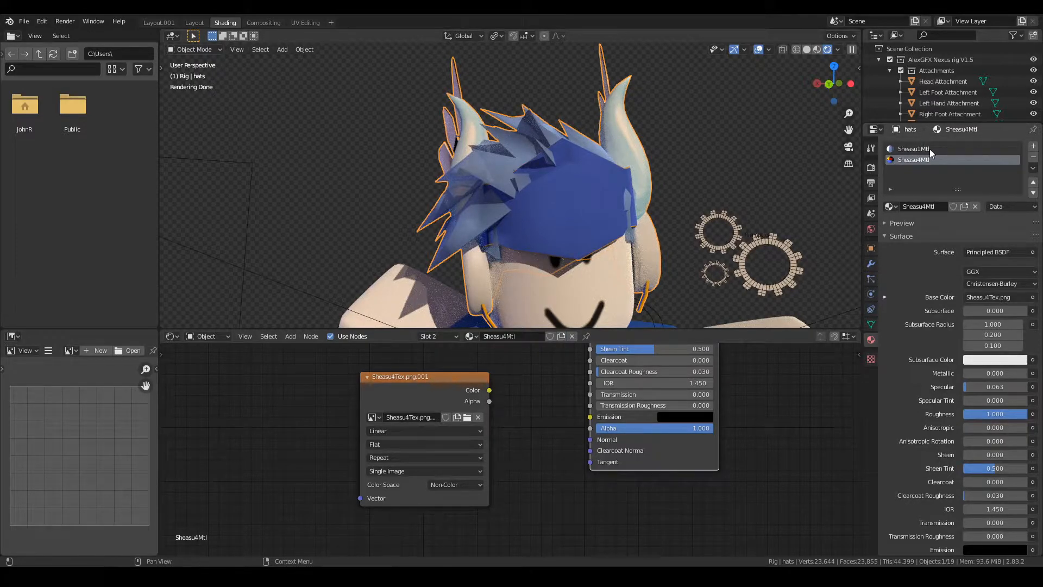
Select the Sheasu1Mtl slot and detach its texture link from the Principled BSDF Alpha, now 1.0
left_click(912, 147)
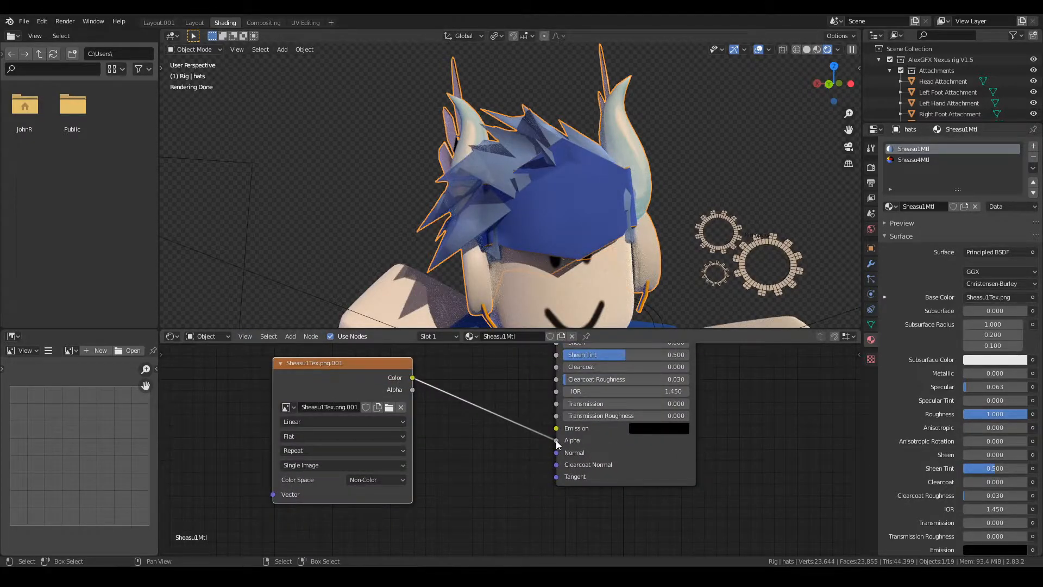
left_click_drag(413, 377, 555, 440)
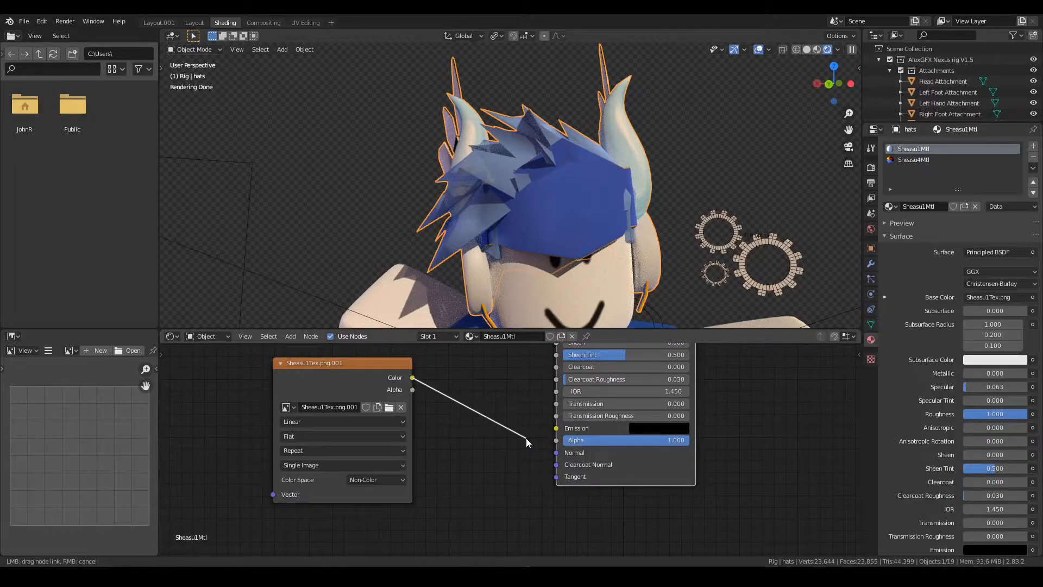